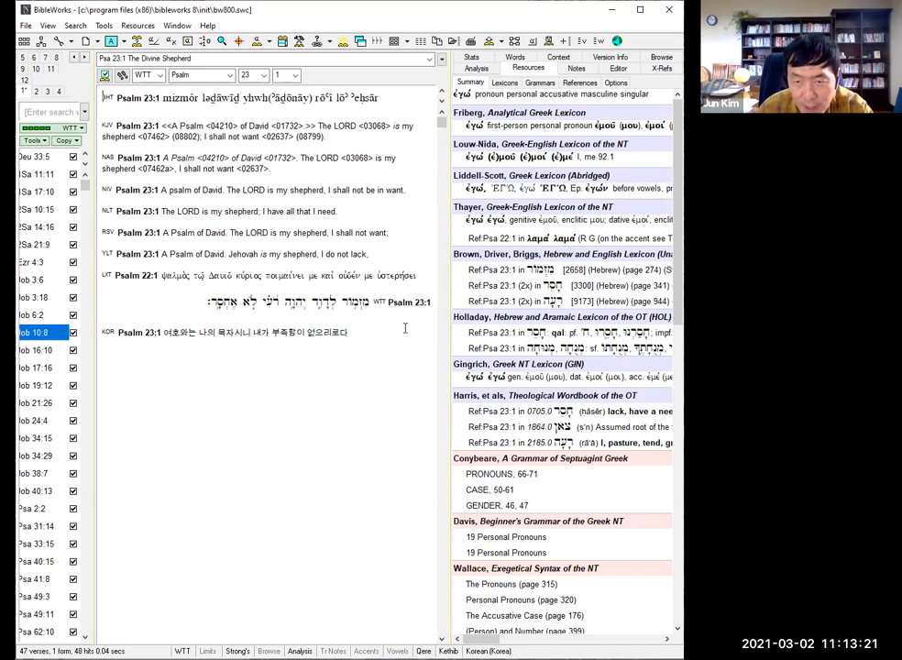
{"action": "mouse_move", "coordinate": [460, 351]}
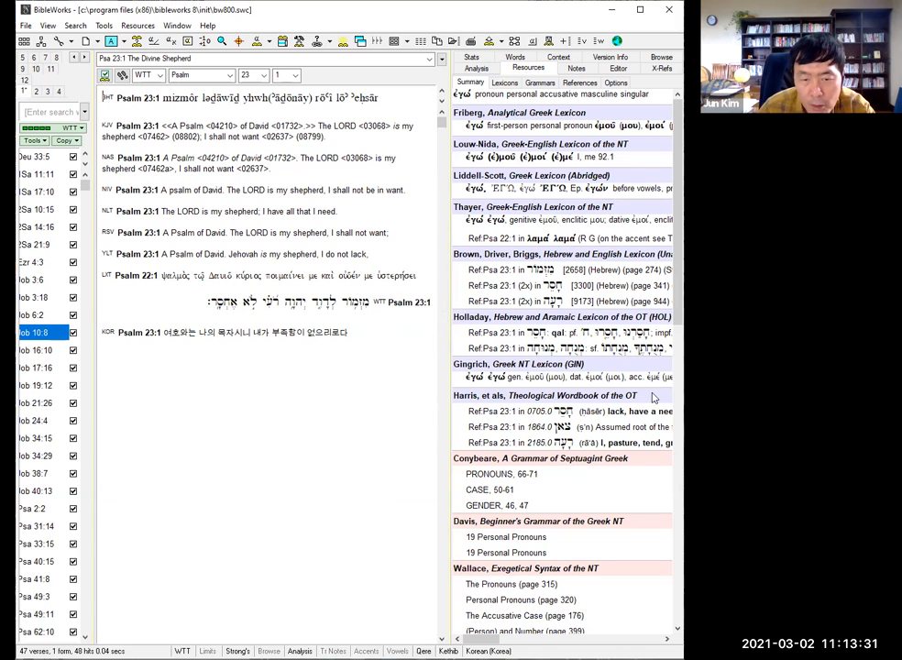
Scroll the Resources Summary for מִזְמוֹר down to the Waltke & O'Connor entries.
{"action": "scroll", "scroll_direction": "down", "scroll_amount": 3}
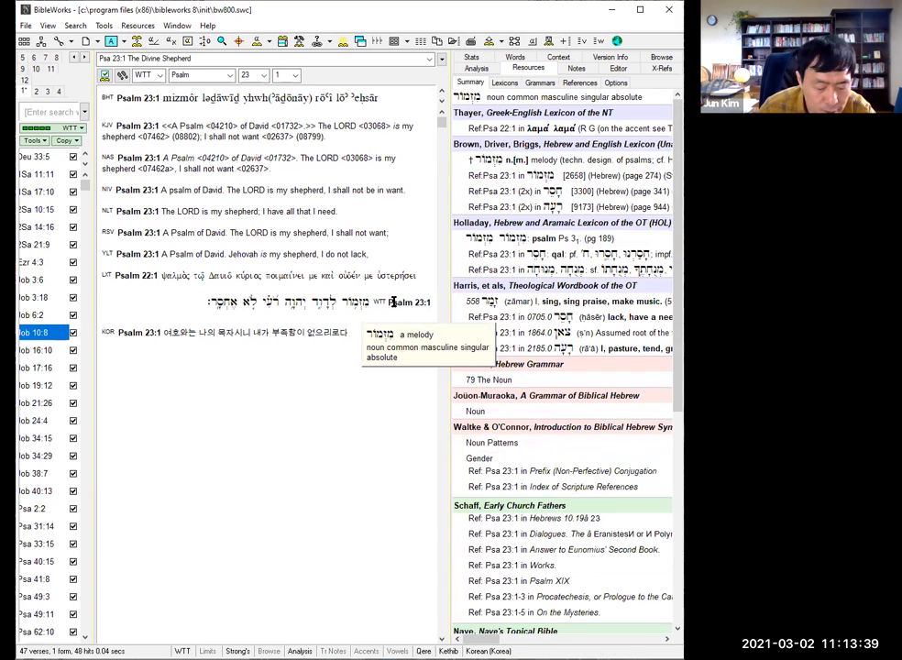
{"action": "mouse_move", "coordinate": [657, 344]}
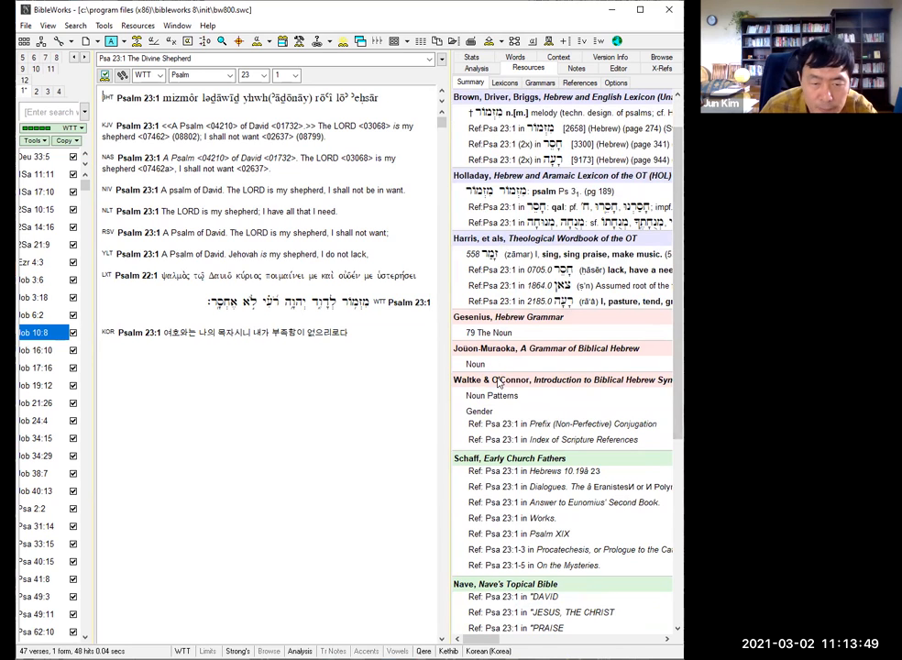
{"action": "mouse_move", "coordinate": [509, 390]}
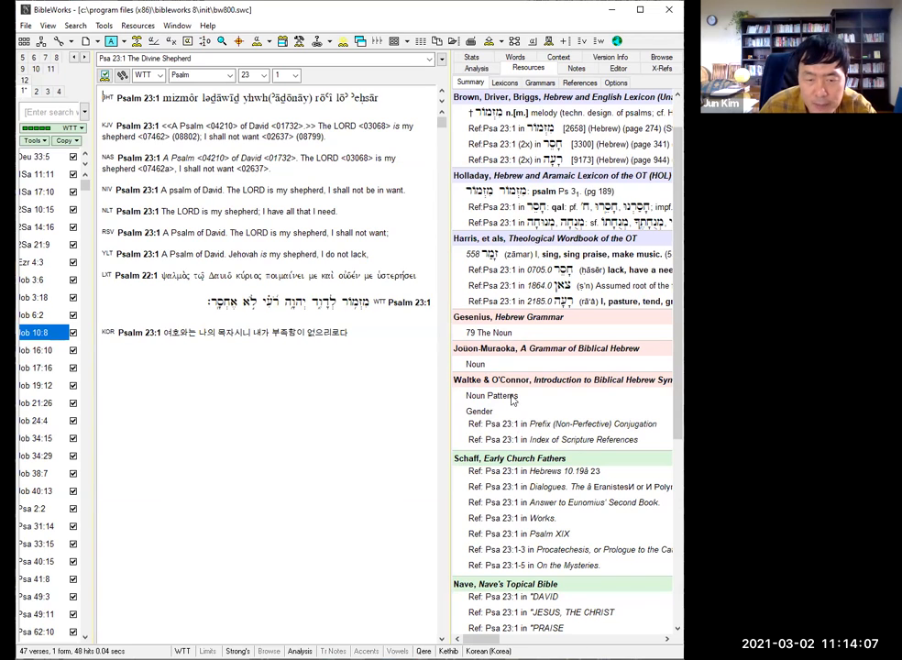
{"action": "mouse_move", "coordinate": [537, 430]}
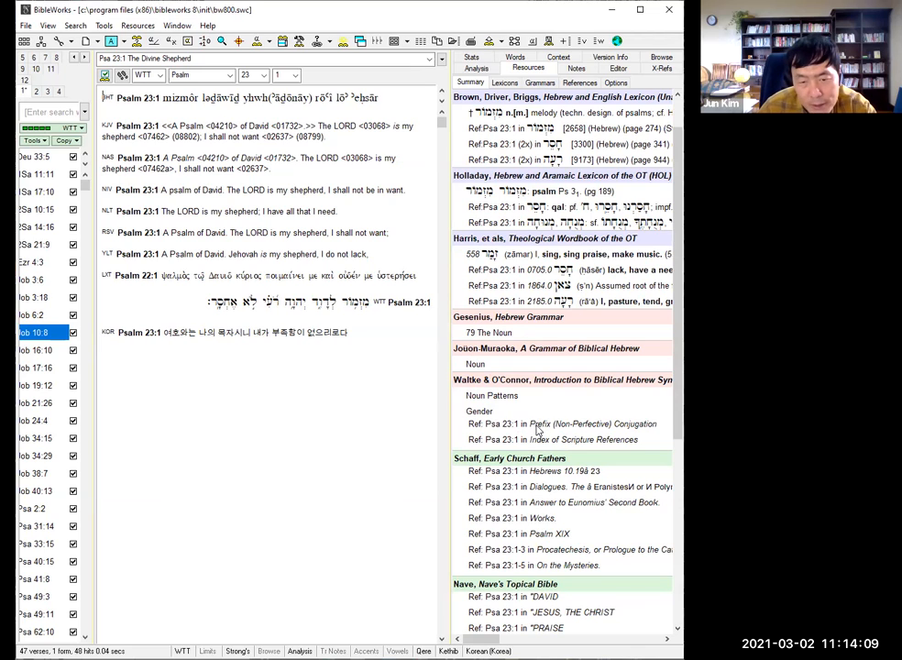
{"action": "mouse_move", "coordinate": [538, 431]}
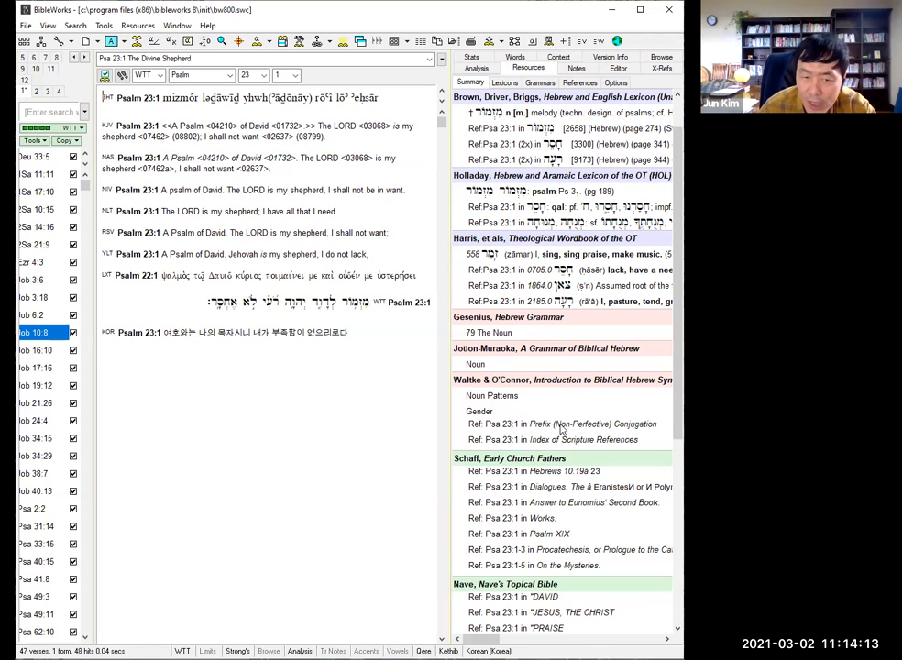
{"action": "mouse_move", "coordinate": [563, 429]}
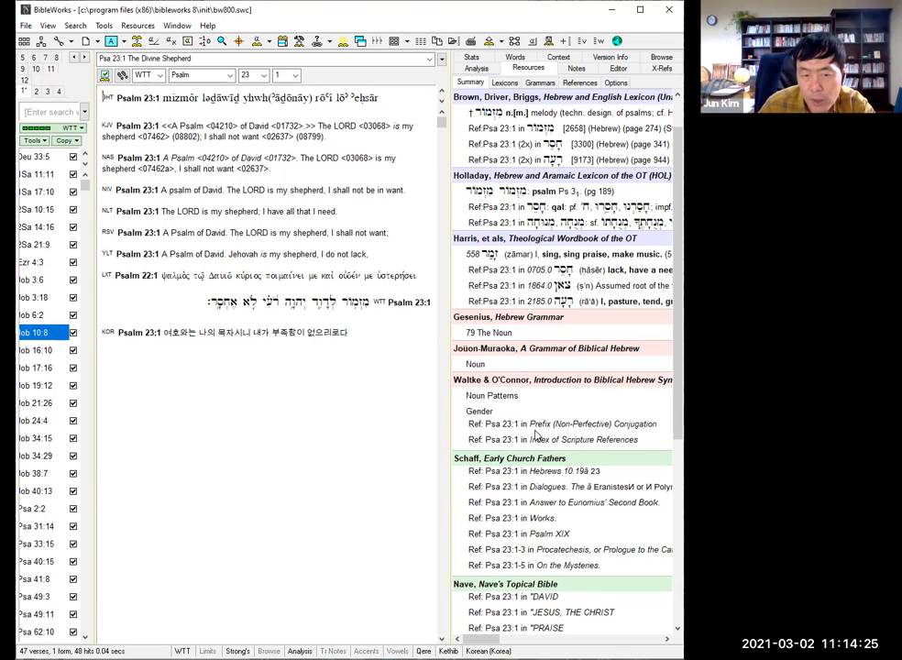
{"action": "mouse_move", "coordinate": [642, 436]}
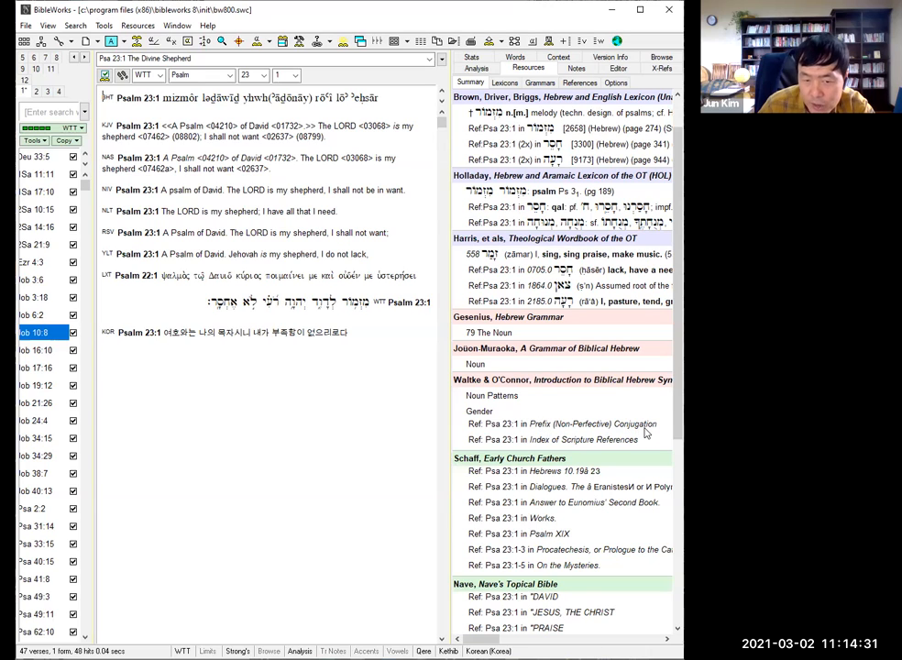
{"action": "mouse_move", "coordinate": [568, 433]}
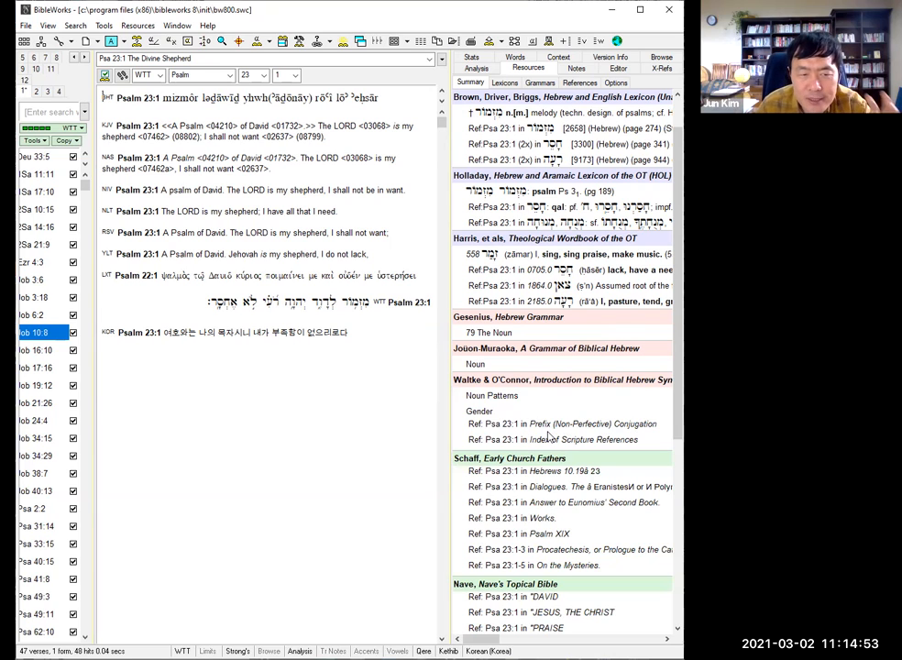
Select the Waltke & O'Connor 'Ref: Psa 23:1 in Prefix (Non-Perfective) Conjugation' line.
{"action": "left_click", "coordinate": [558, 423]}
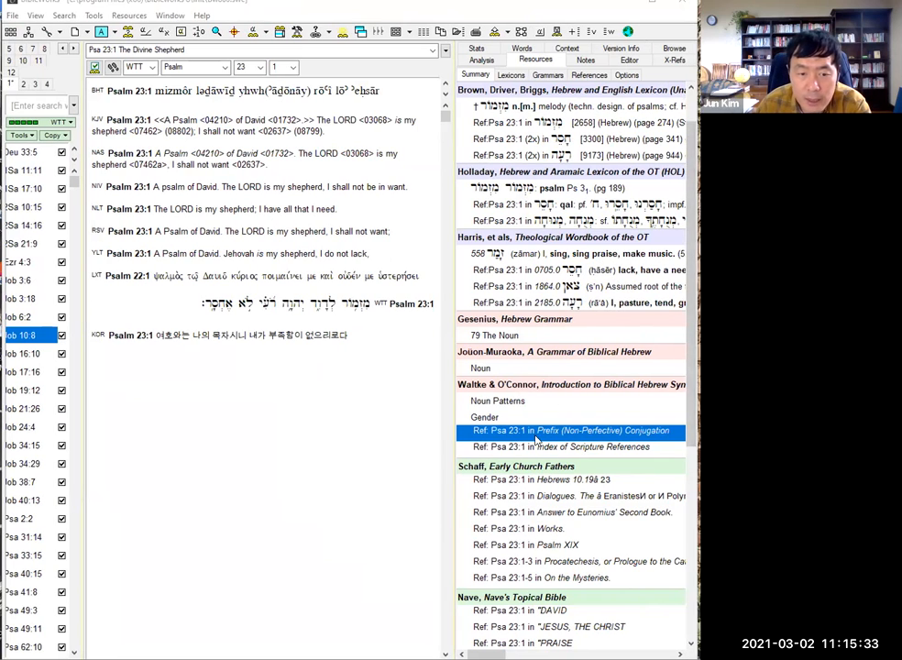
Open Waltke & O'Connor's Prefix (Non-Perfective) Conjugation chapter at the Psalm 23:1 'YHWH is my shepherd' example.
{"action": "left_click", "coordinate": [572, 431]}
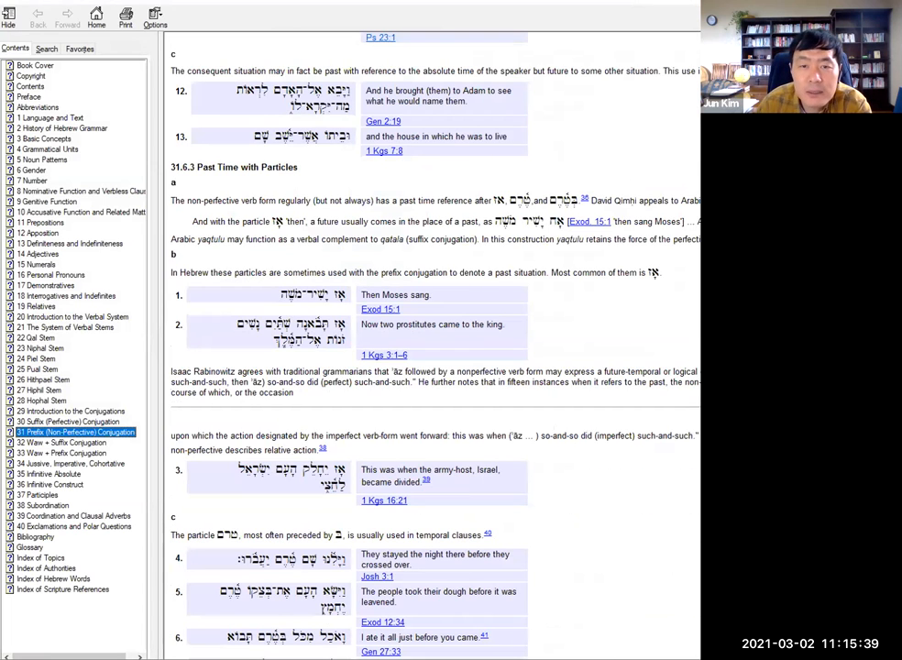
{"action": "scroll", "scroll_direction": "down", "scroll_amount": 3}
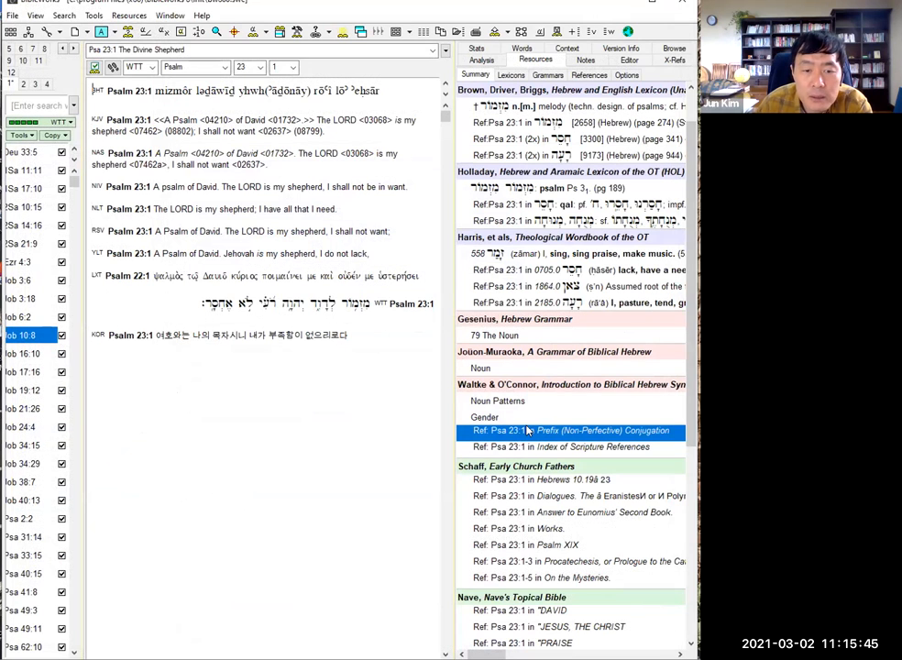
{"action": "left_click", "coordinate": [570, 431]}
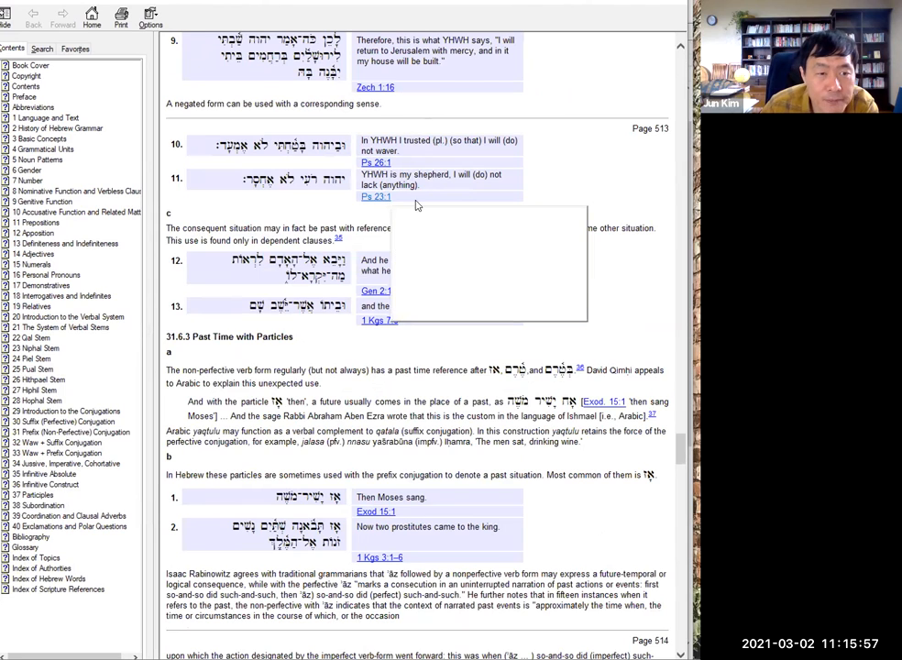
{"action": "mouse_move", "coordinate": [376, 196]}
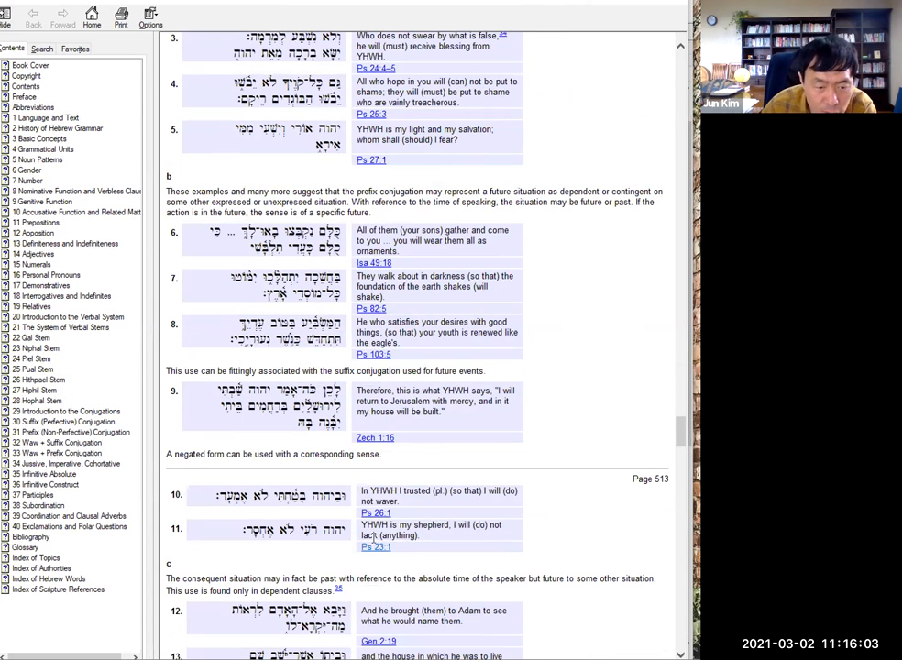
{"action": "mouse_move", "coordinate": [186, 476]}
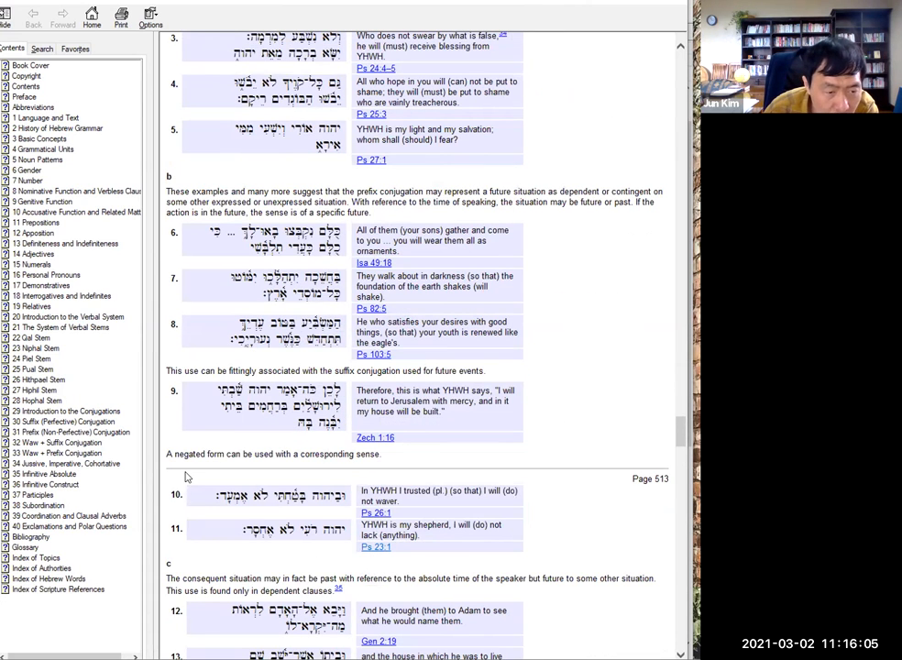
{"action": "mouse_move", "coordinate": [255, 475]}
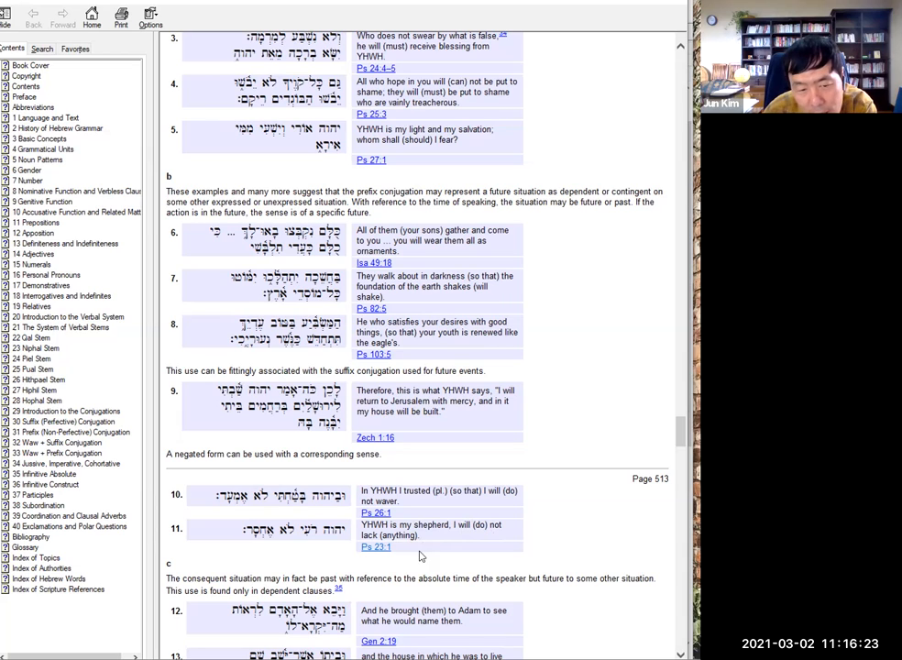
{"action": "mouse_move", "coordinate": [399, 557]}
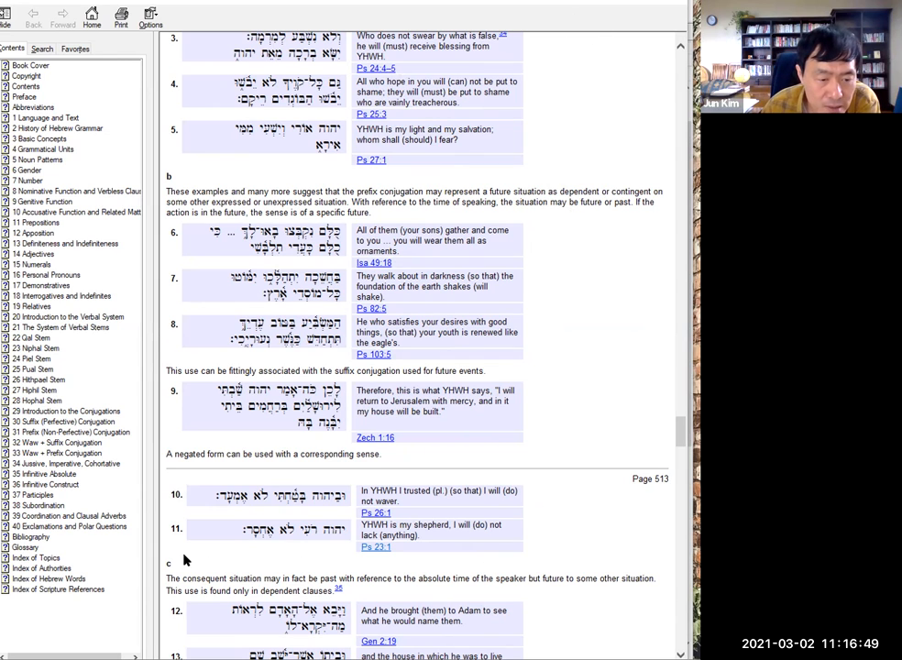
{"action": "mouse_move", "coordinate": [363, 570]}
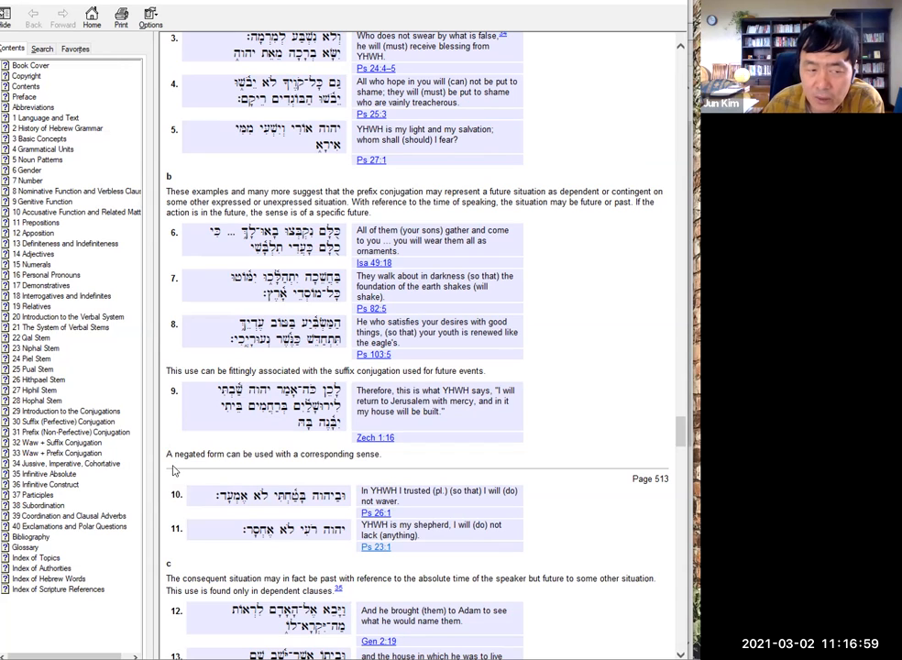
{"action": "mouse_move", "coordinate": [189, 475]}
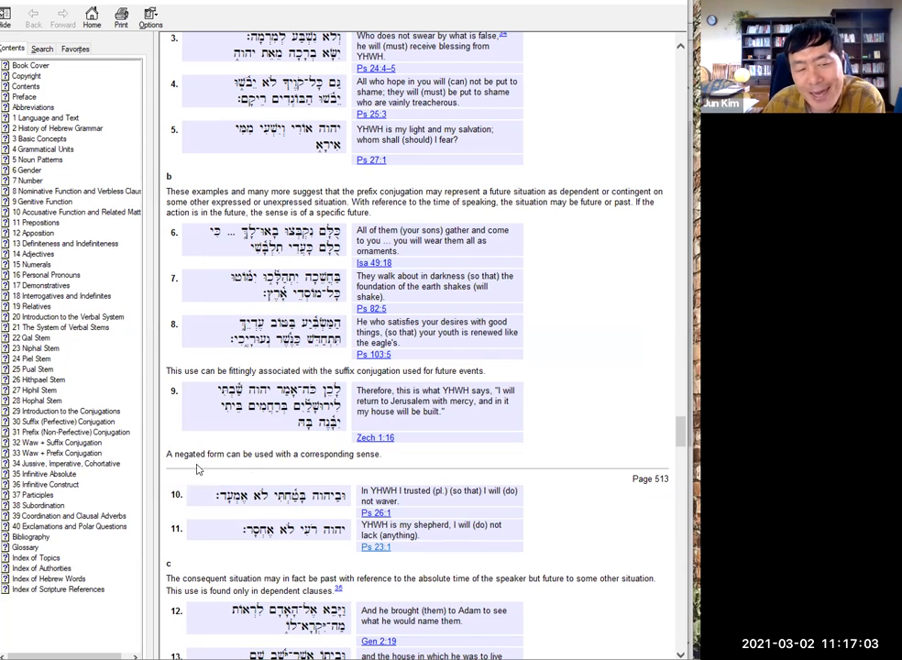
{"action": "mouse_move", "coordinate": [247, 462]}
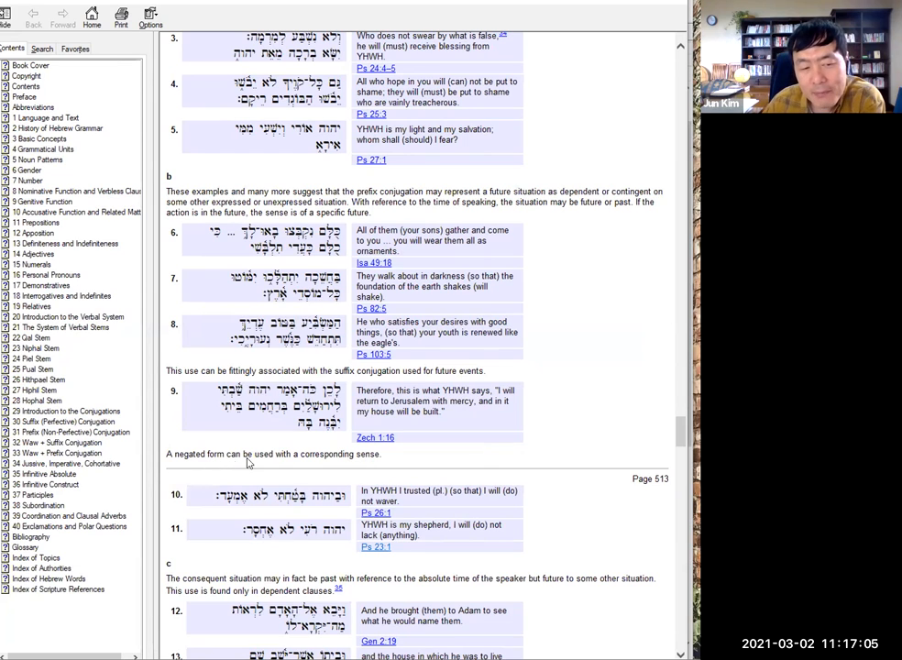
{"action": "mouse_move", "coordinate": [349, 469]}
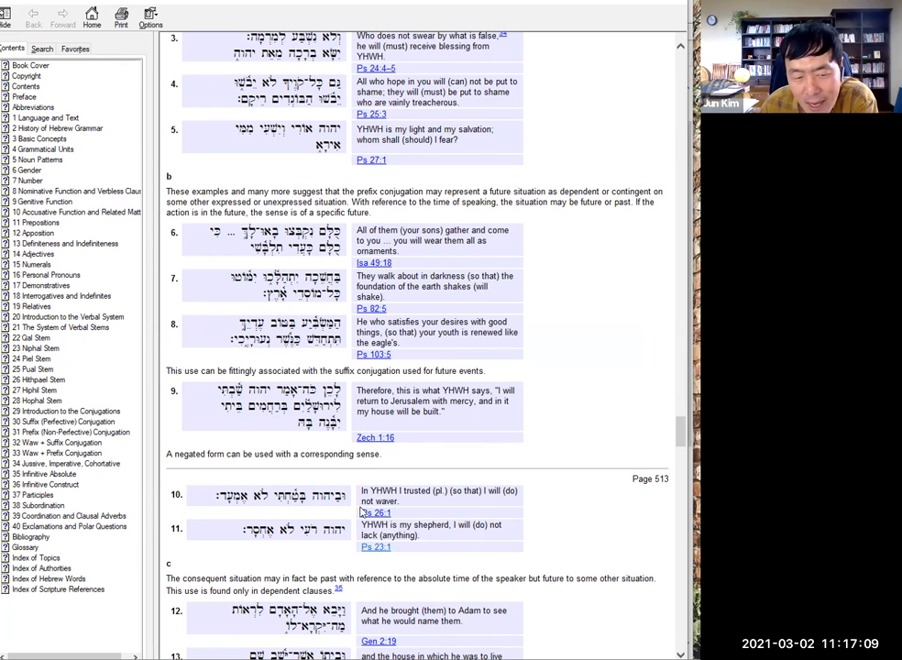
{"action": "mouse_move", "coordinate": [316, 543]}
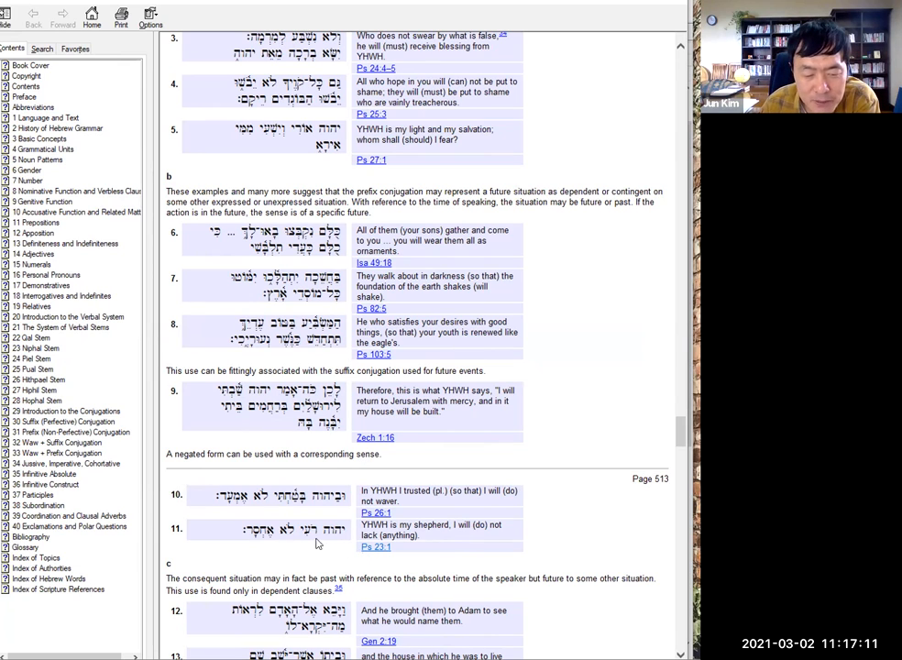
{"action": "mouse_move", "coordinate": [440, 534]}
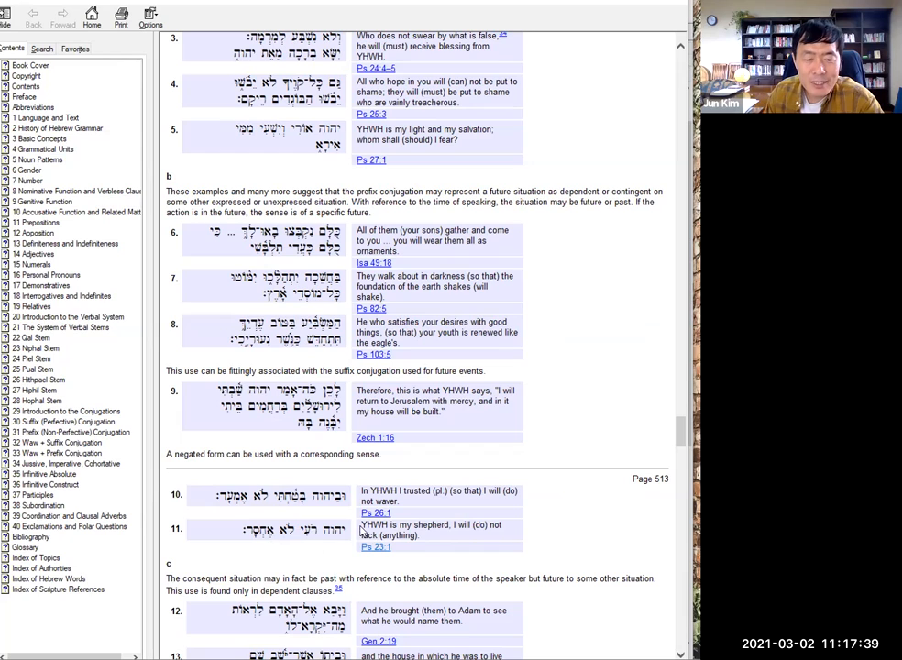
{"action": "mouse_move", "coordinate": [264, 554]}
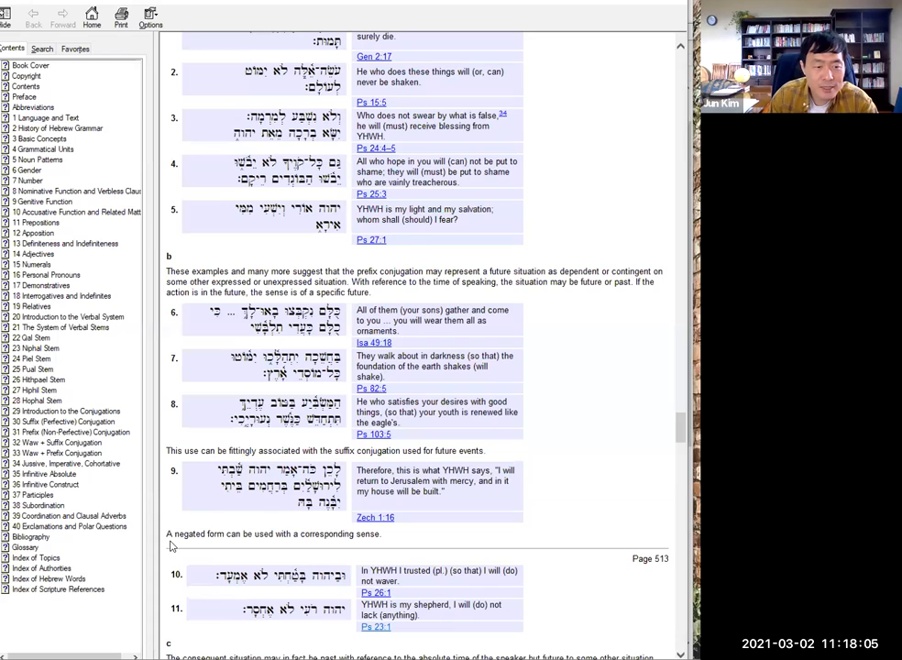
{"action": "mouse_move", "coordinate": [177, 497]}
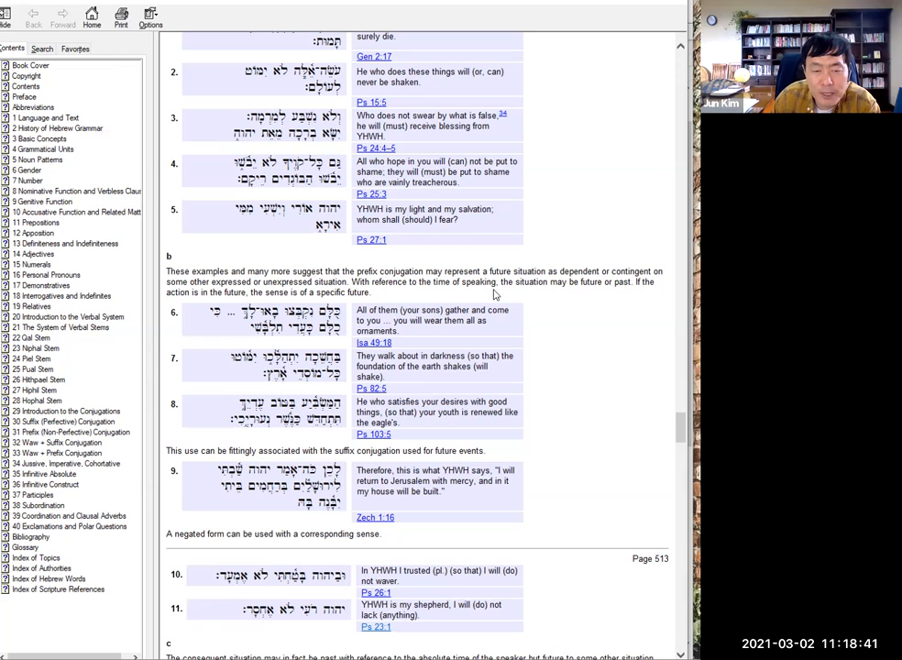
{"action": "mouse_move", "coordinate": [611, 295]}
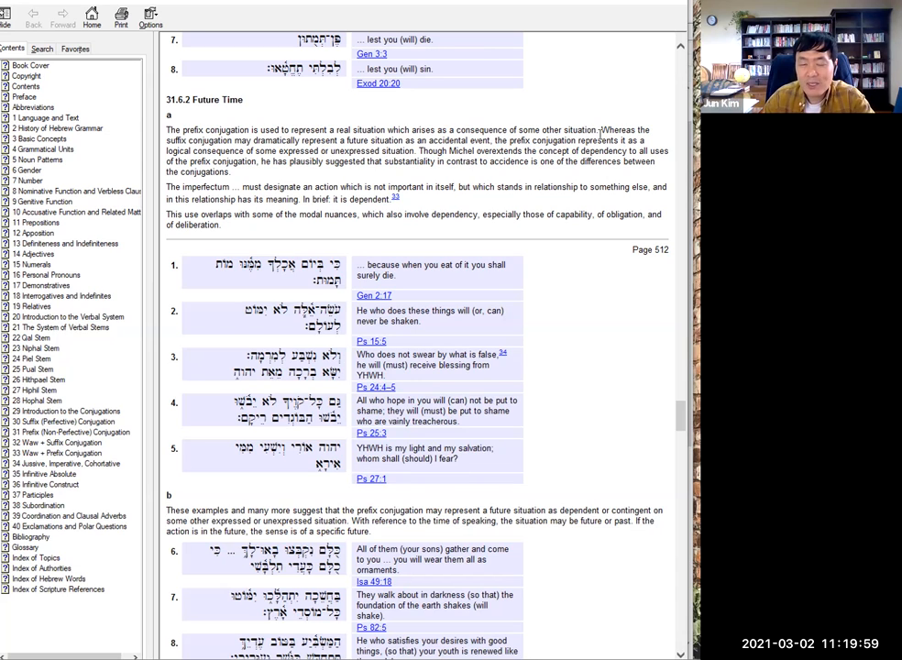
{"action": "mouse_move", "coordinate": [600, 135]}
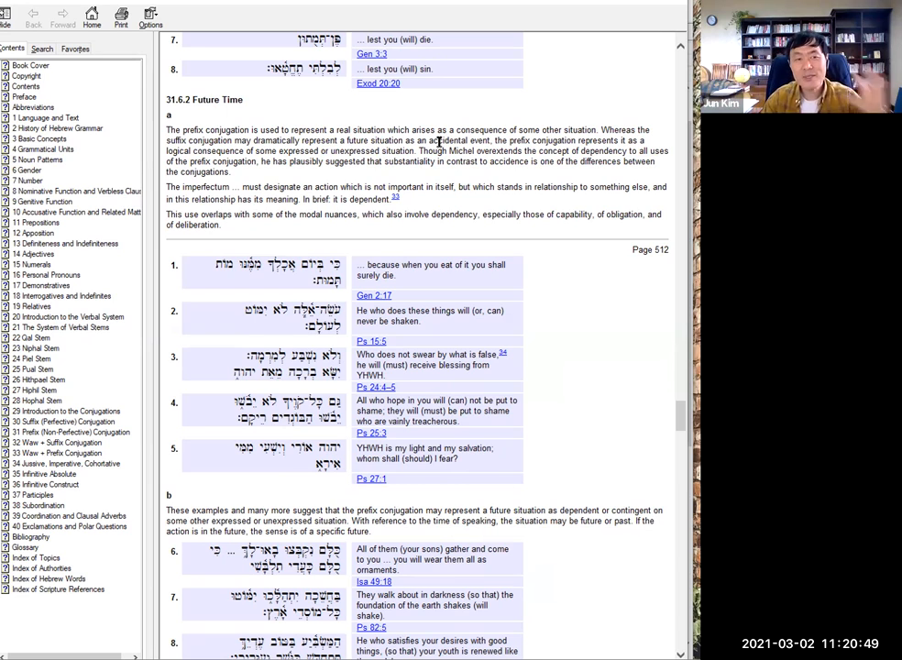
{"action": "mouse_move", "coordinate": [502, 224]}
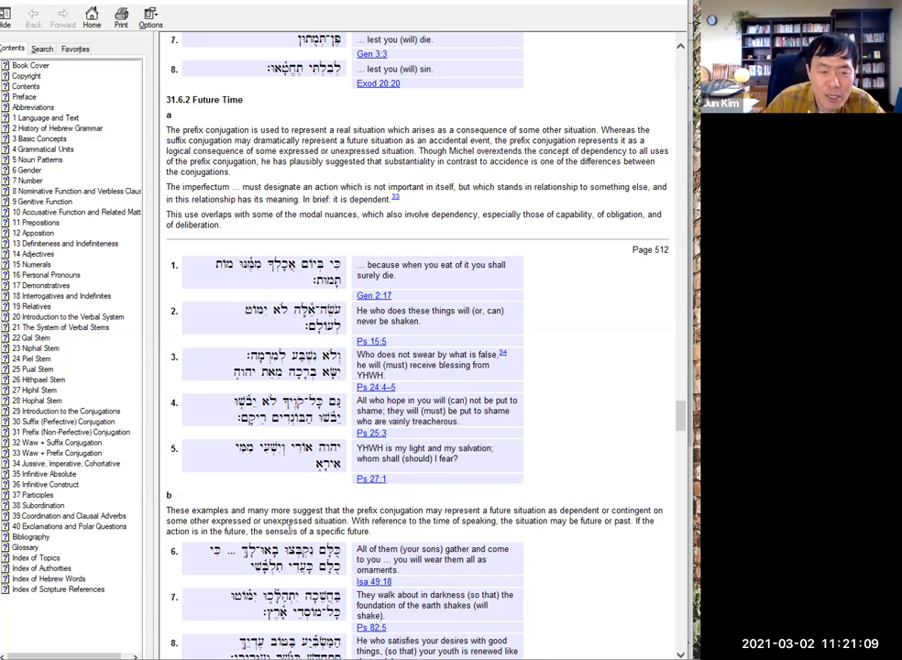
{"action": "mouse_move", "coordinate": [675, 436]}
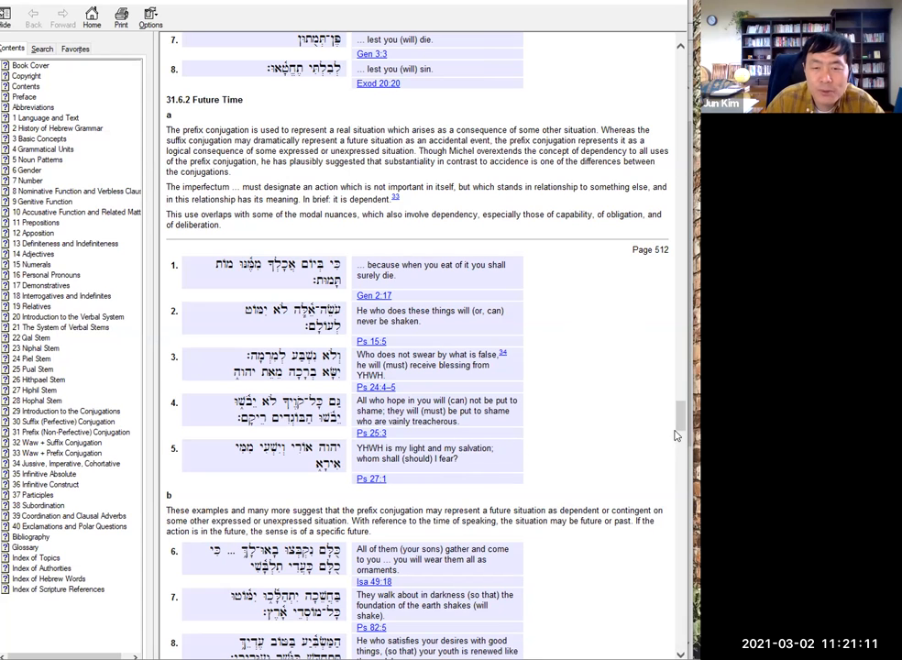
Scroll the grammar to examples 10–13 on page 513, showing Genesis 2:19 and 1 Kings 8:8.
{"action": "scroll", "scroll_direction": "down", "scroll_amount": 3}
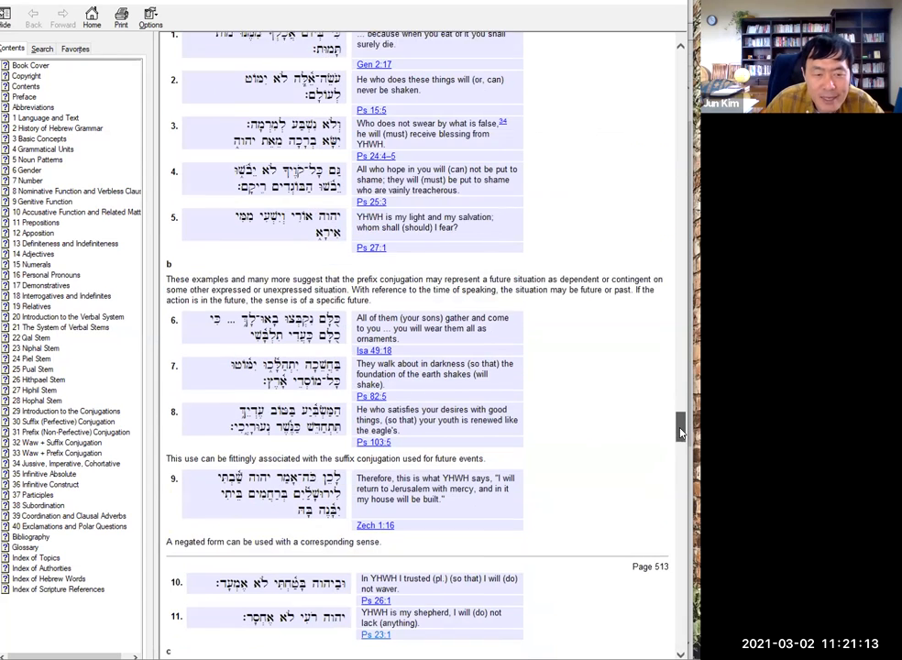
{"action": "scroll", "scroll_direction": "down", "scroll_amount": 3}
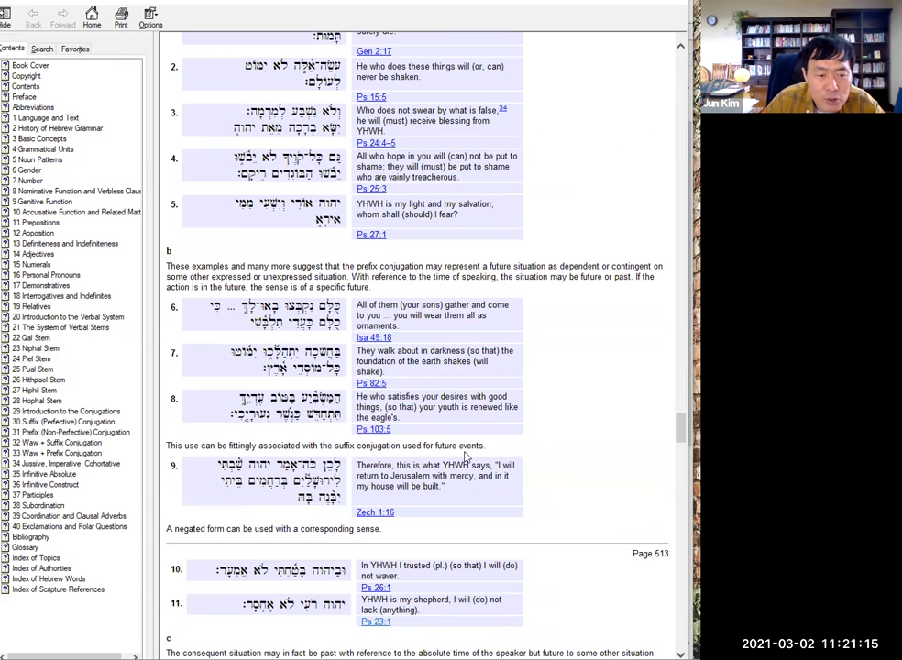
{"action": "mouse_move", "coordinate": [525, 327]}
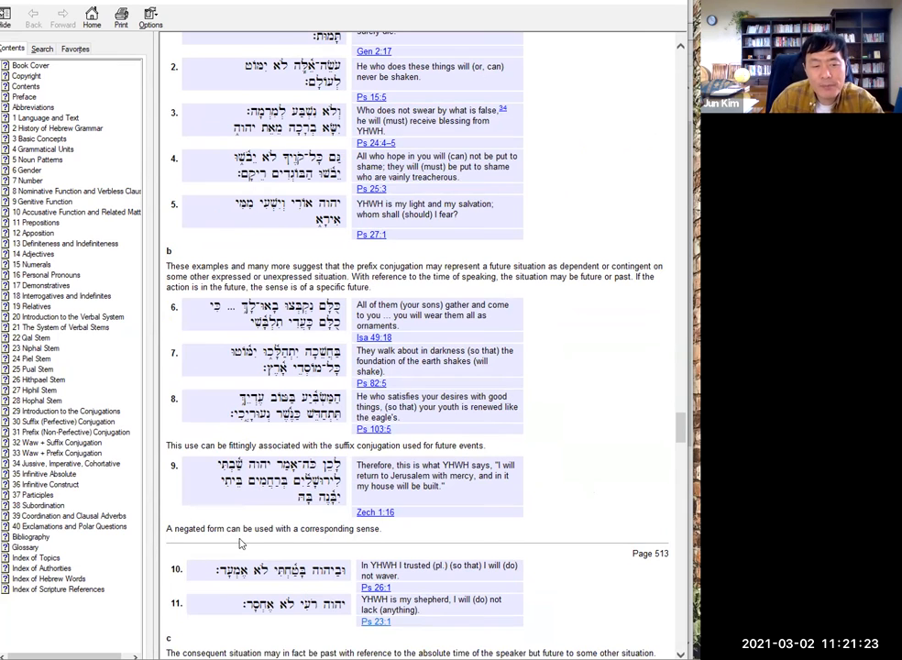
{"action": "mouse_move", "coordinate": [617, 480]}
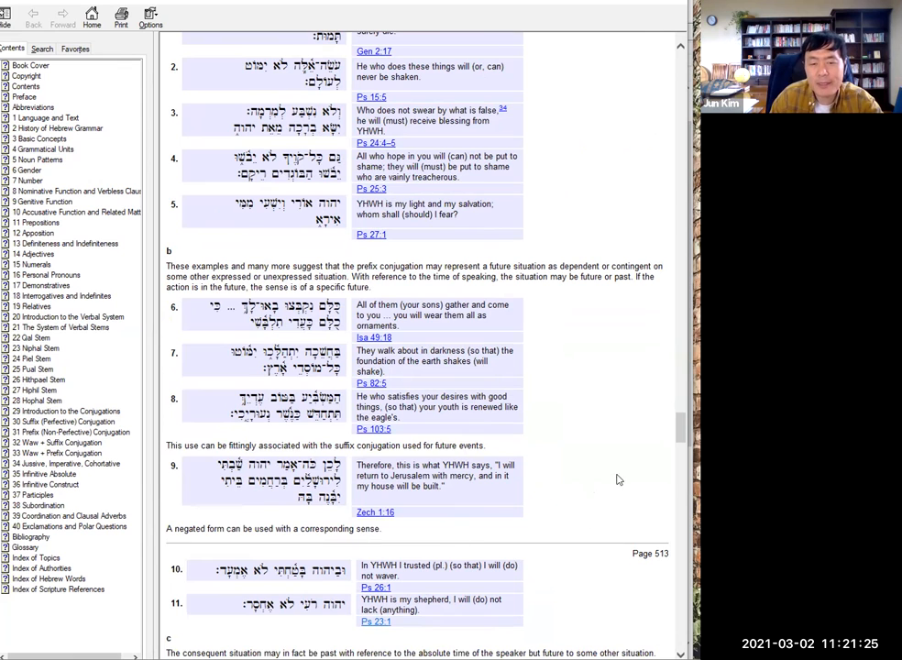
{"action": "scroll", "scroll_direction": "down", "scroll_amount": 3}
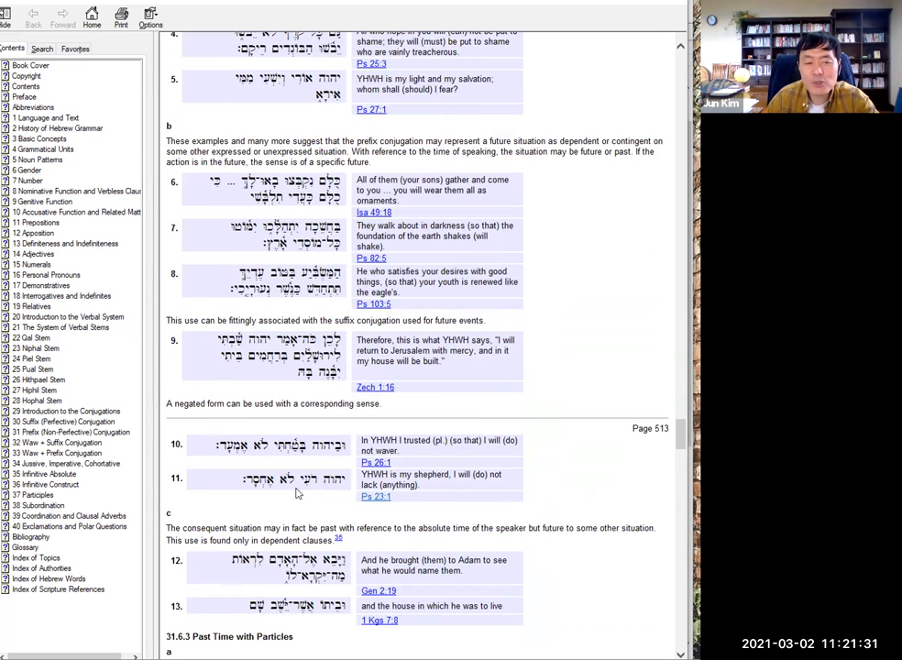
{"action": "mouse_move", "coordinate": [270, 494]}
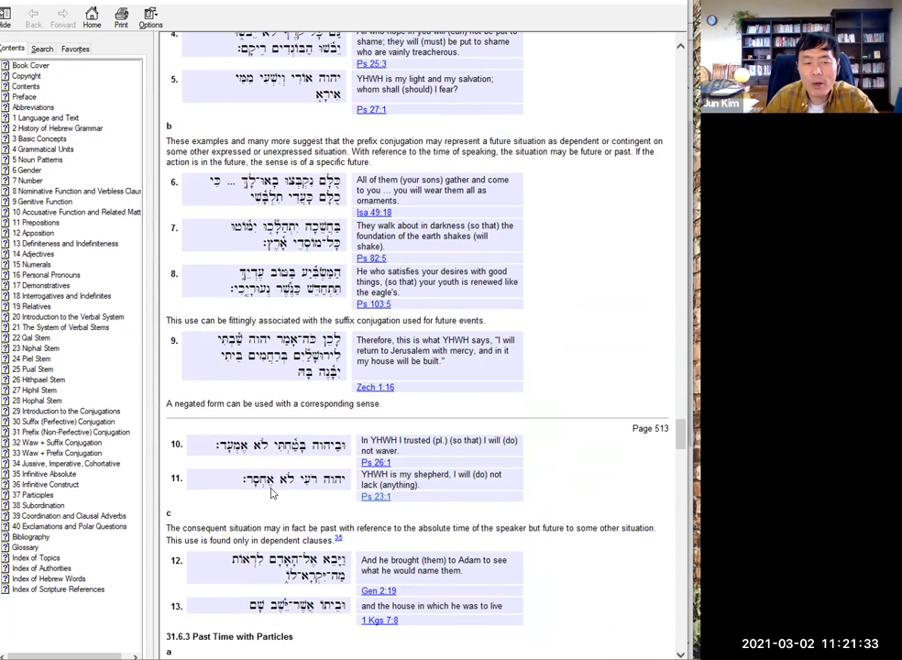
{"action": "mouse_move", "coordinate": [247, 492]}
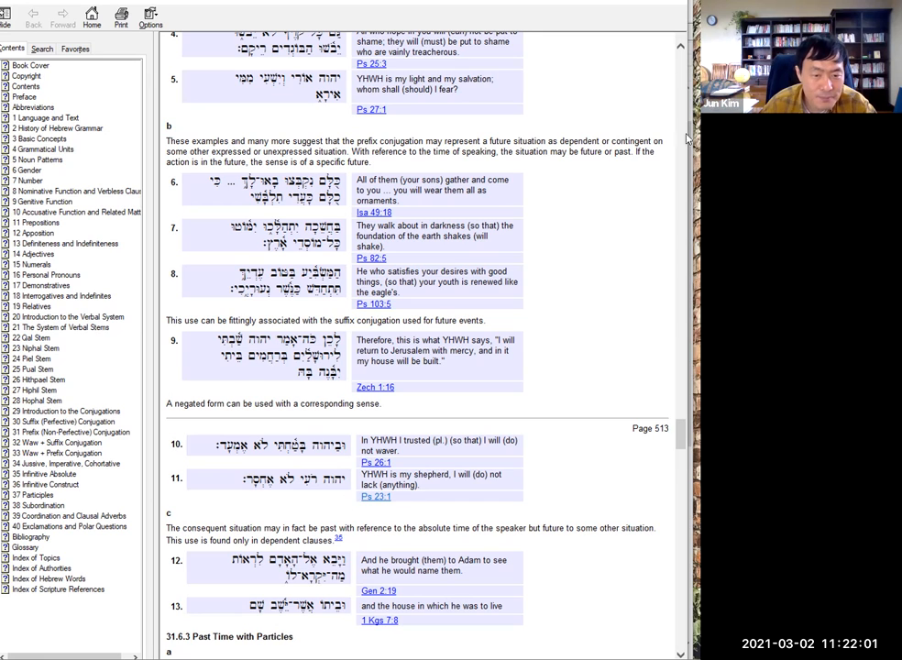
{"action": "mouse_move", "coordinate": [648, 13]}
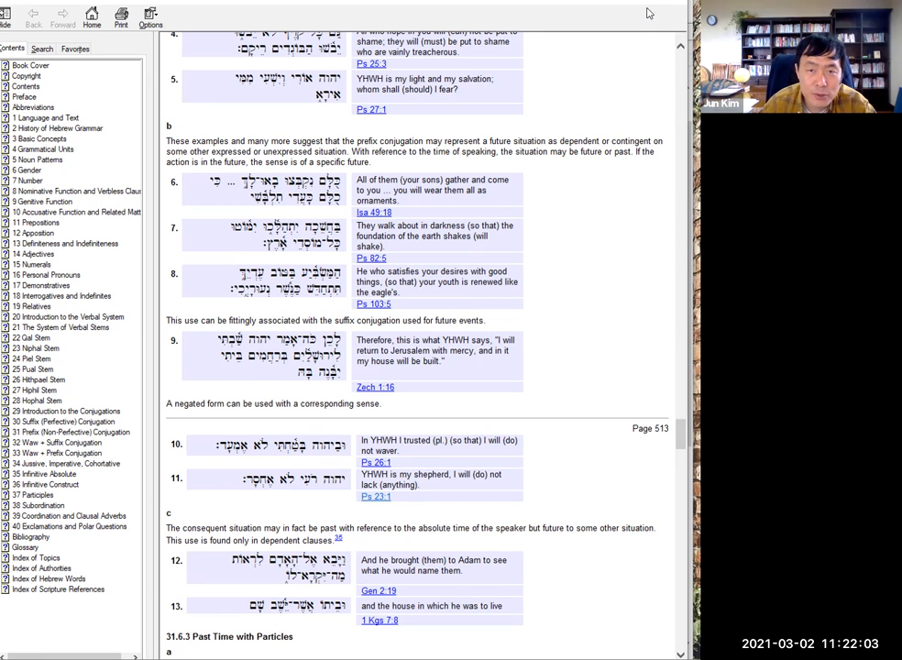